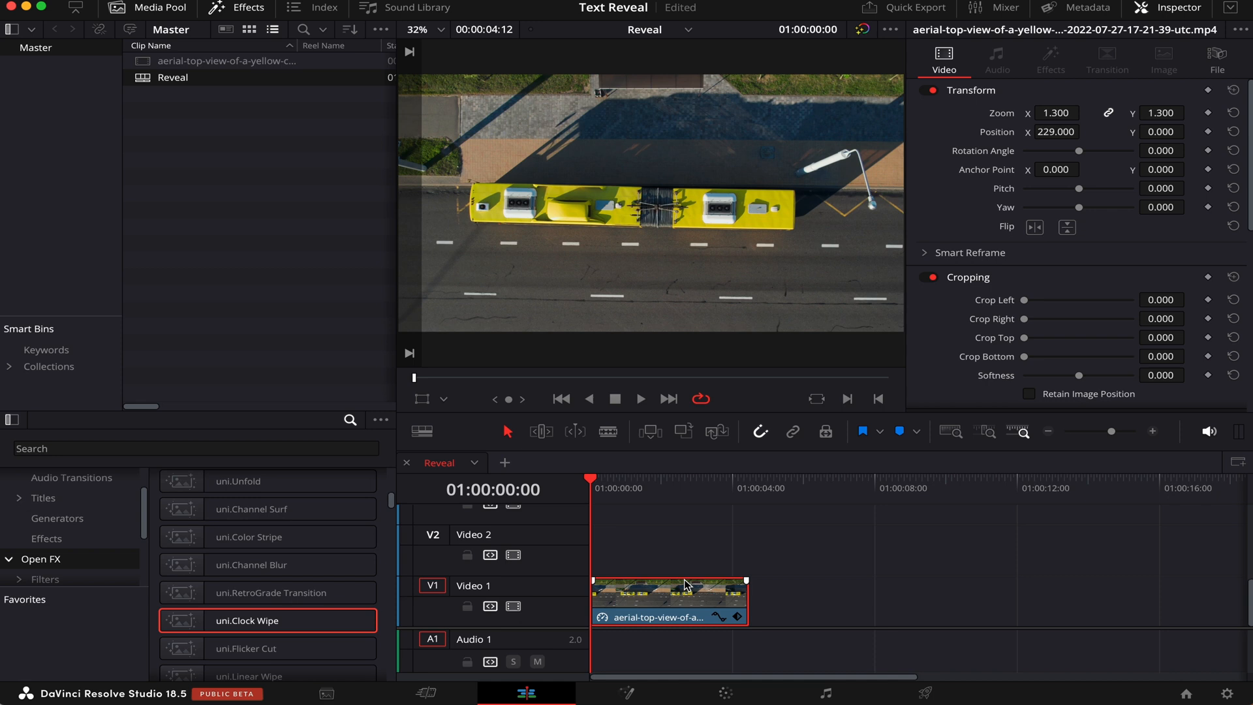
{"action": "mouse_move", "coordinate": [686, 590]}
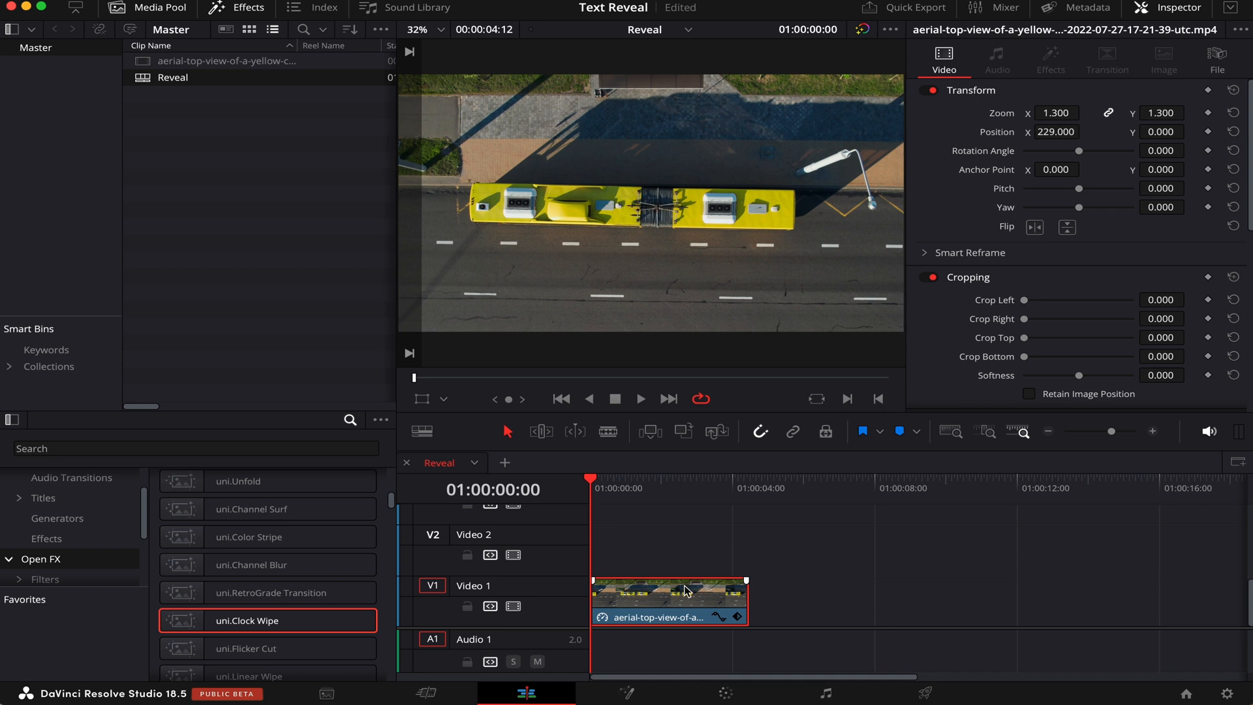
{"action": "mouse_move", "coordinate": [672, 598]}
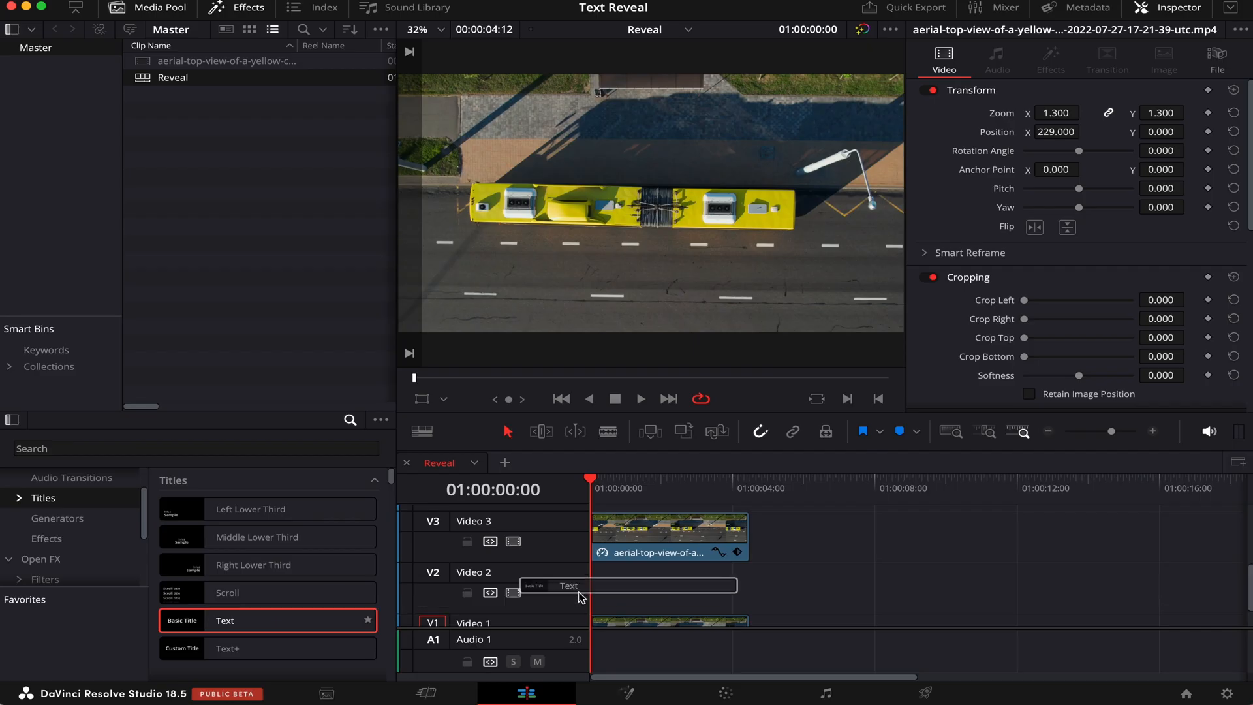
Place a Text title on Video 2 and disable the Video 3 bus track
{"action": "left_click_drag", "start_coordinate": [224, 620], "coordinate": [667, 585]}
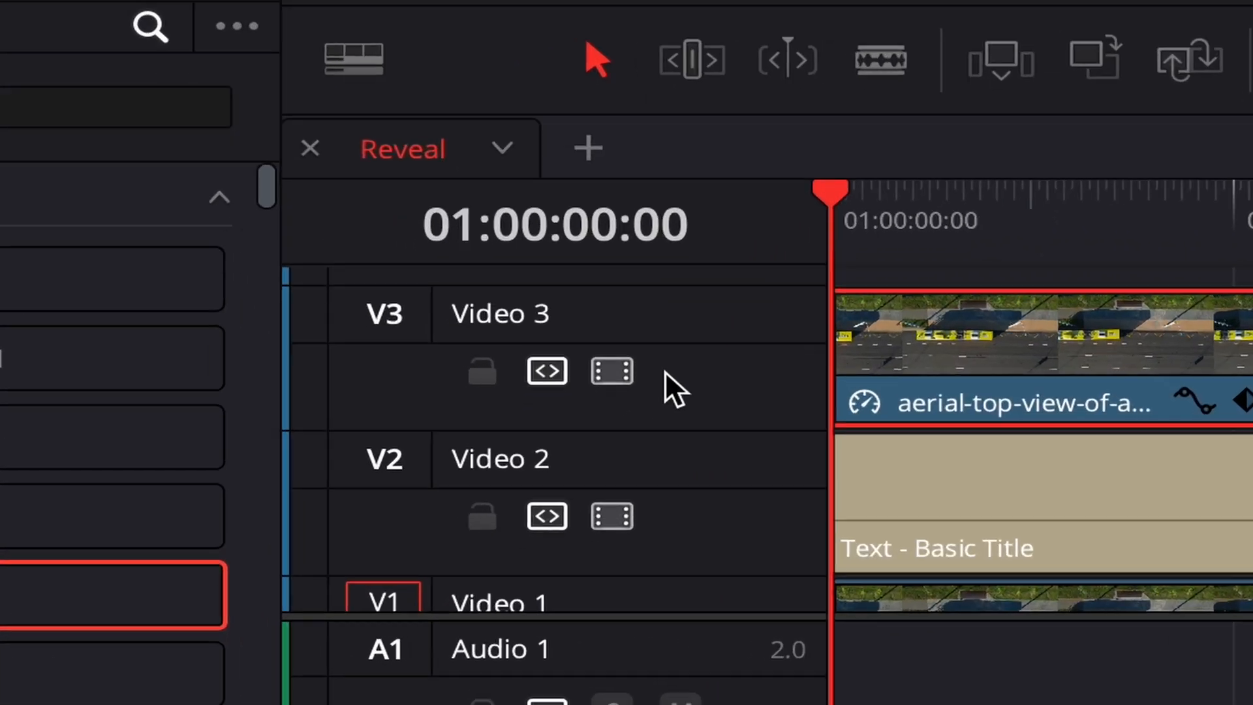
{"action": "mouse_move", "coordinate": [611, 371]}
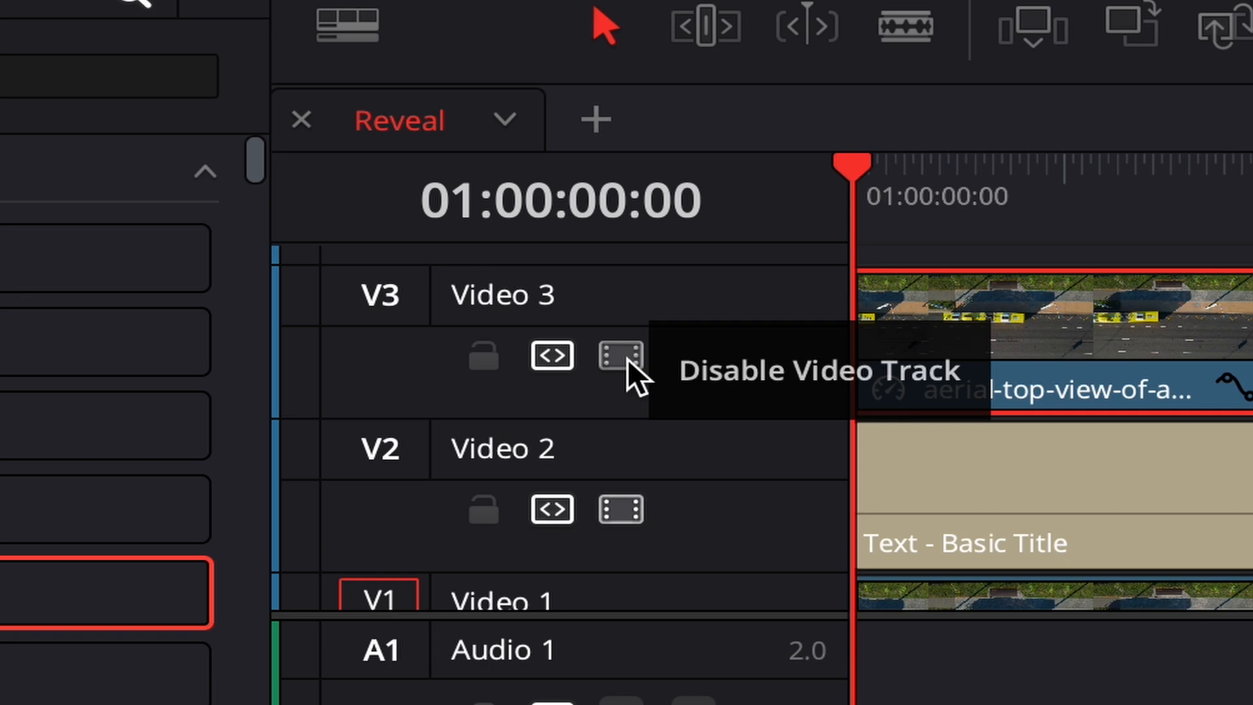
{"action": "left_click", "coordinate": [620, 356]}
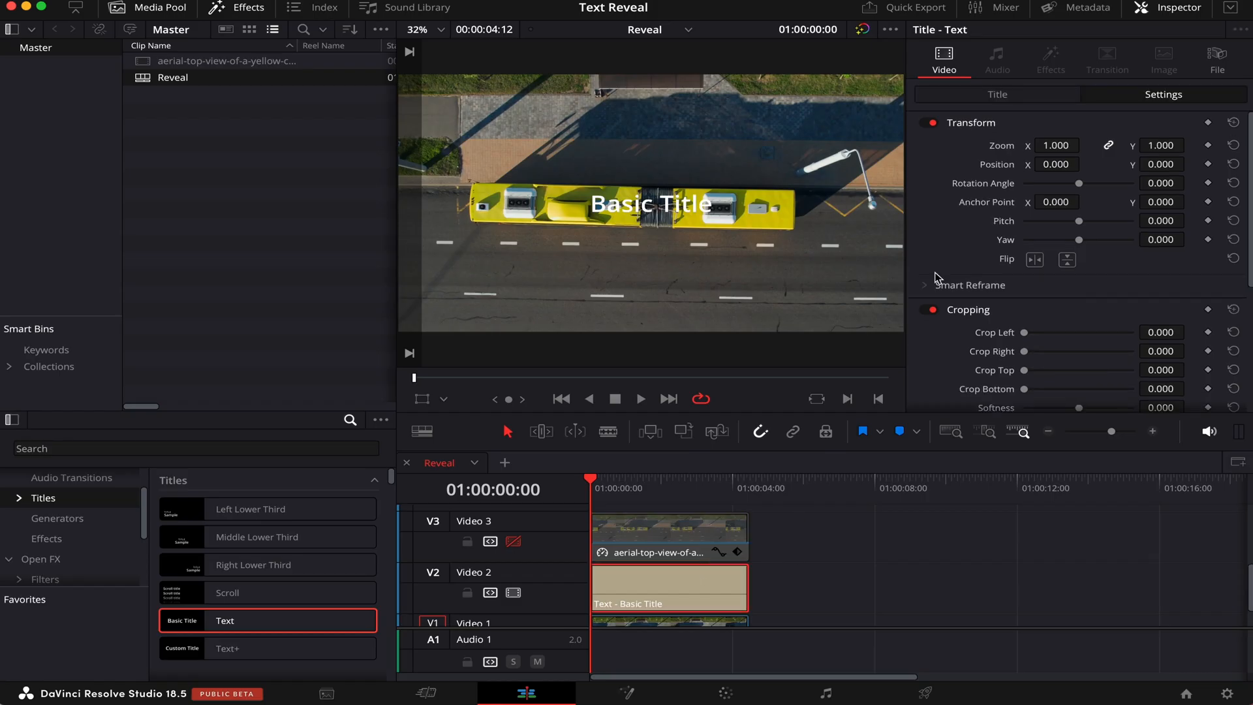
Make the title read TEXT in Impact at size 115
{"action": "left_click", "coordinate": [997, 94]}
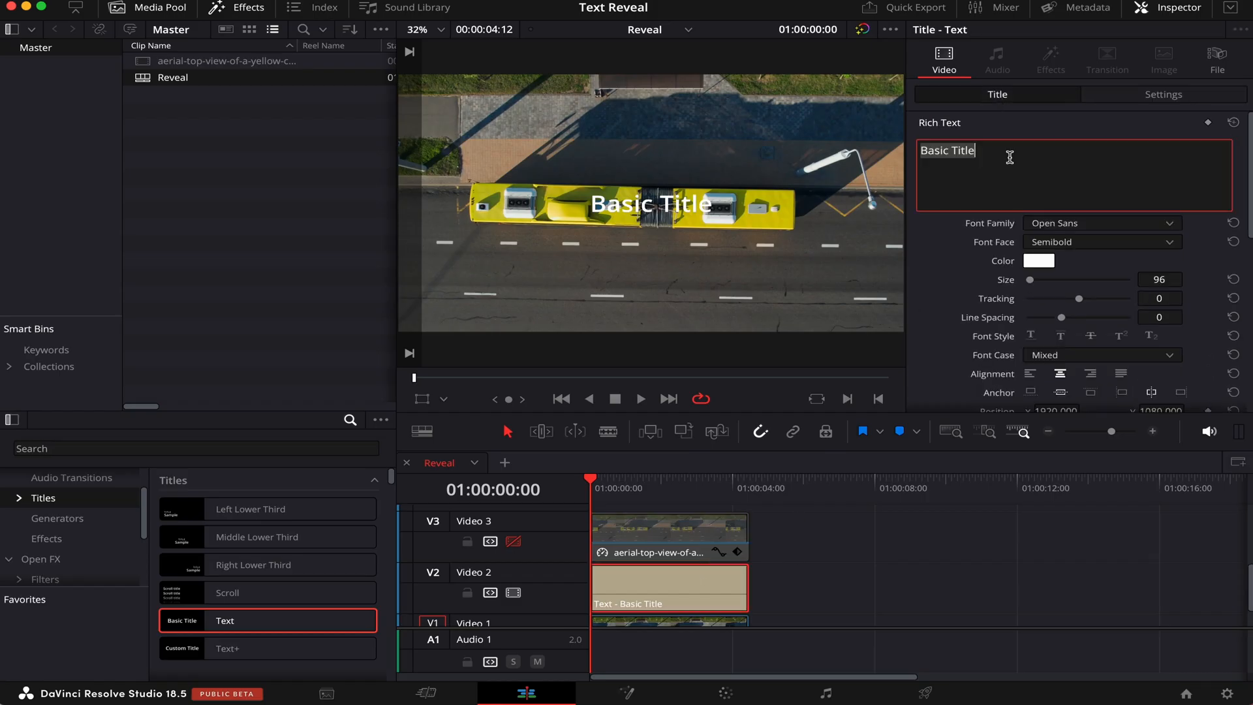
{"action": "left_click", "coordinate": [1101, 223]}
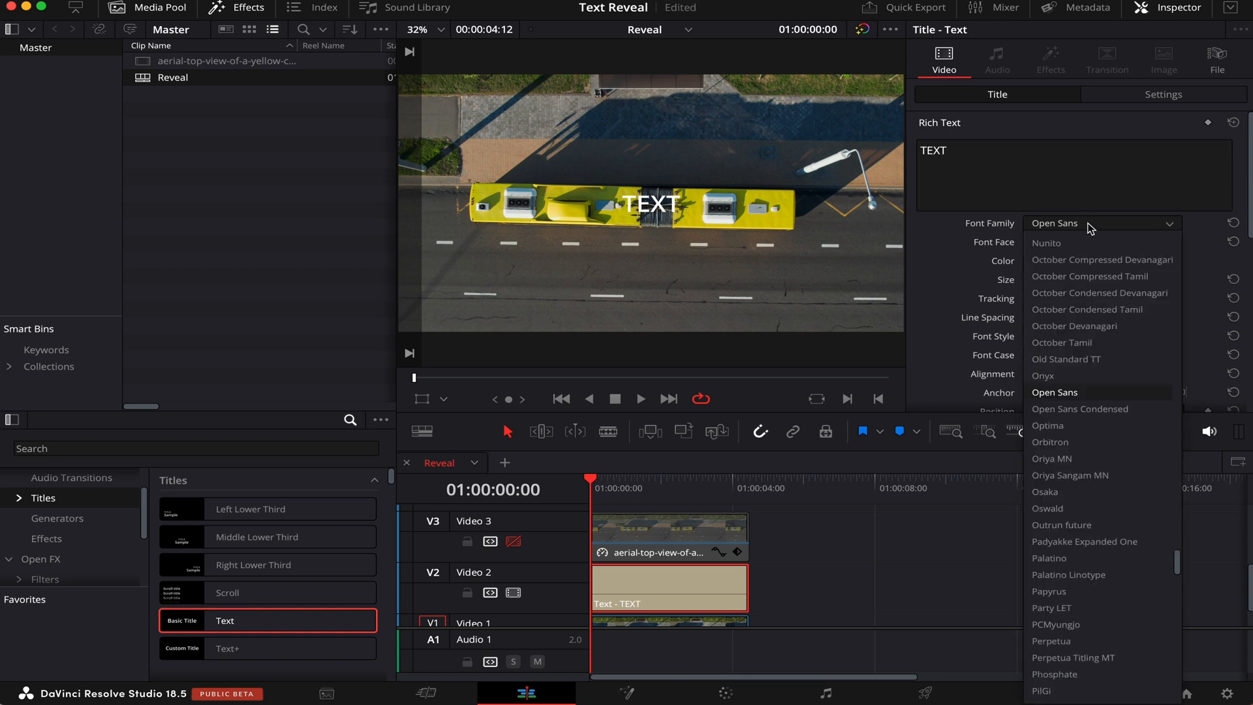
{"action": "left_click", "coordinate": [1055, 223]}
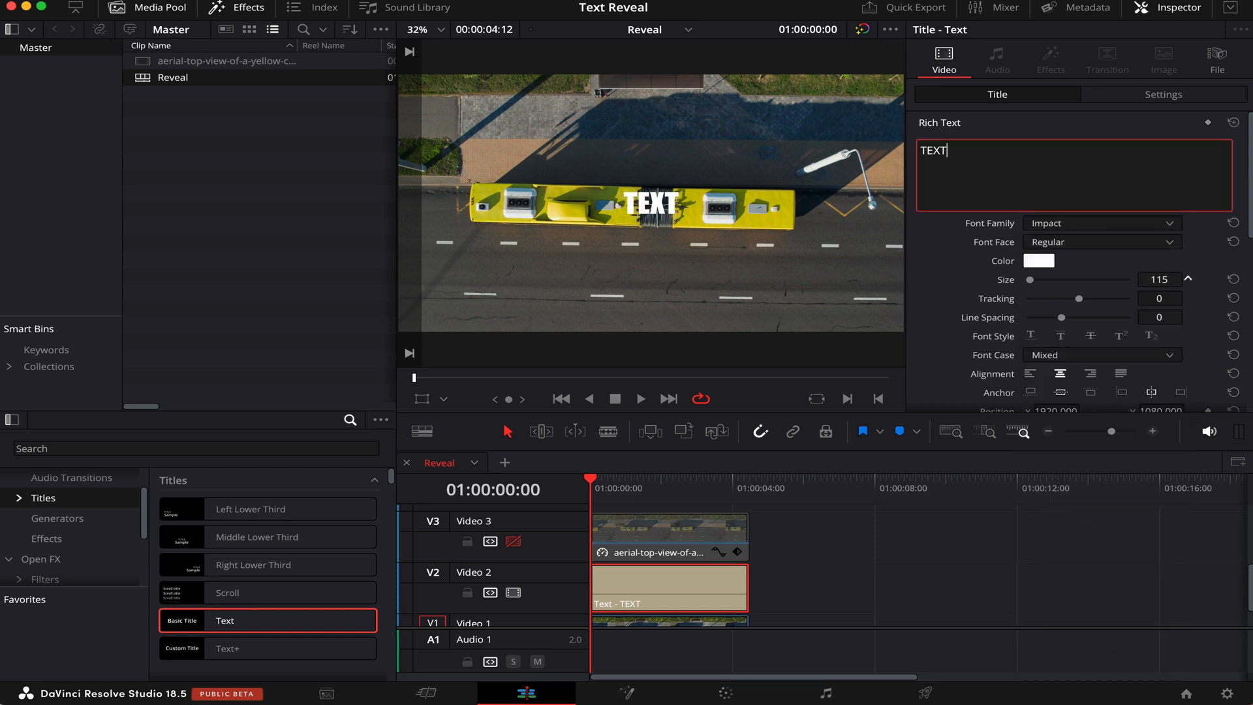
{"action": "left_click", "coordinate": [1163, 94]}
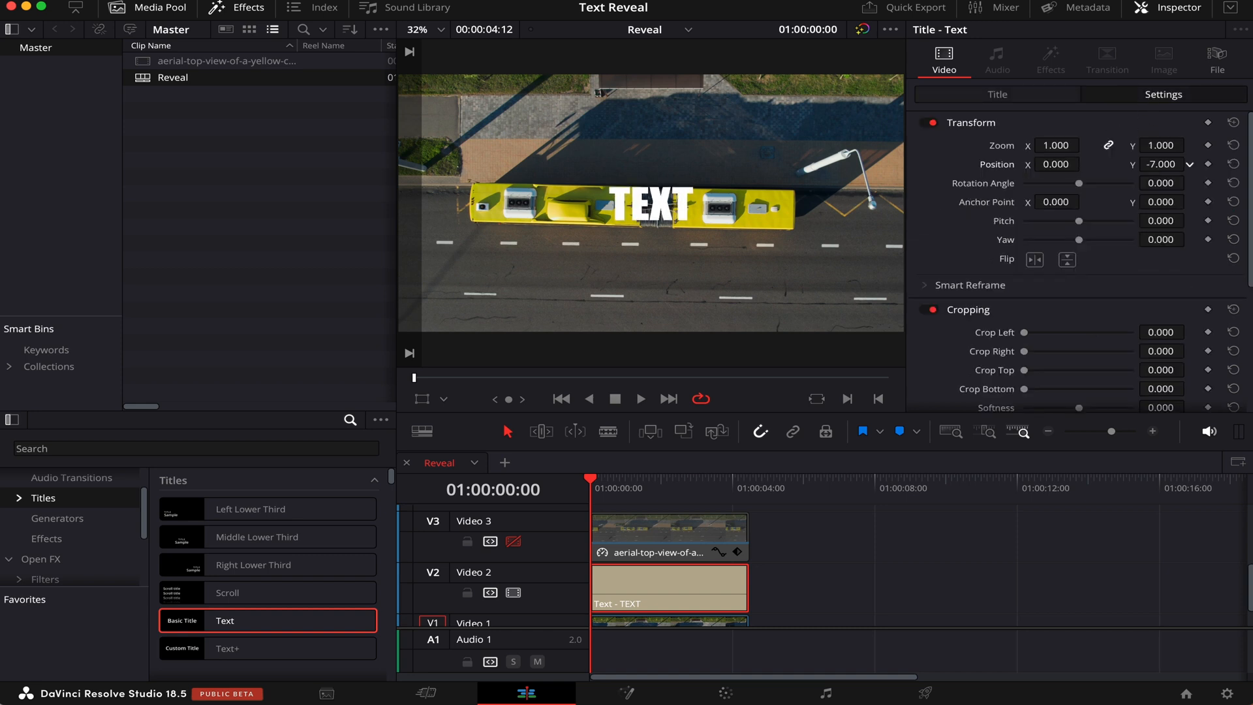
Shift the title down to Position Y -7 and add a size 5 stroke outline
{"action": "left_click", "coordinate": [997, 94]}
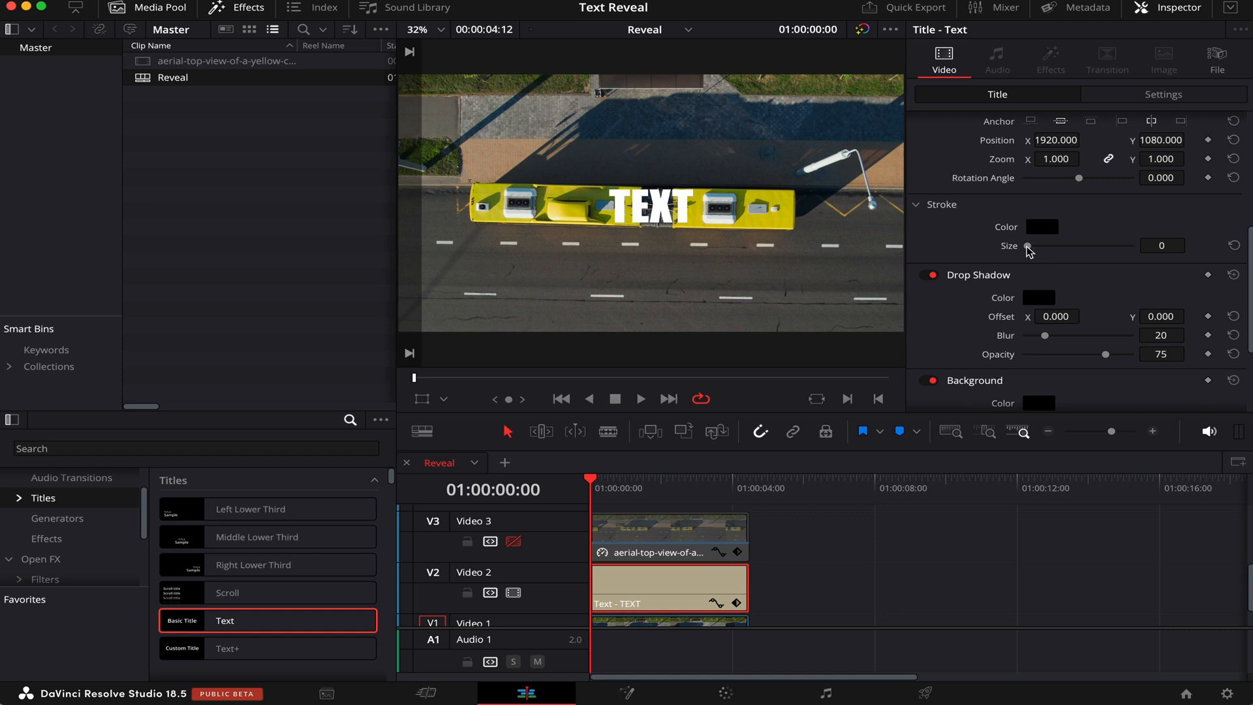
{"action": "left_click_drag", "start_coordinate": [1027, 245], "coordinate": [1061, 246]}
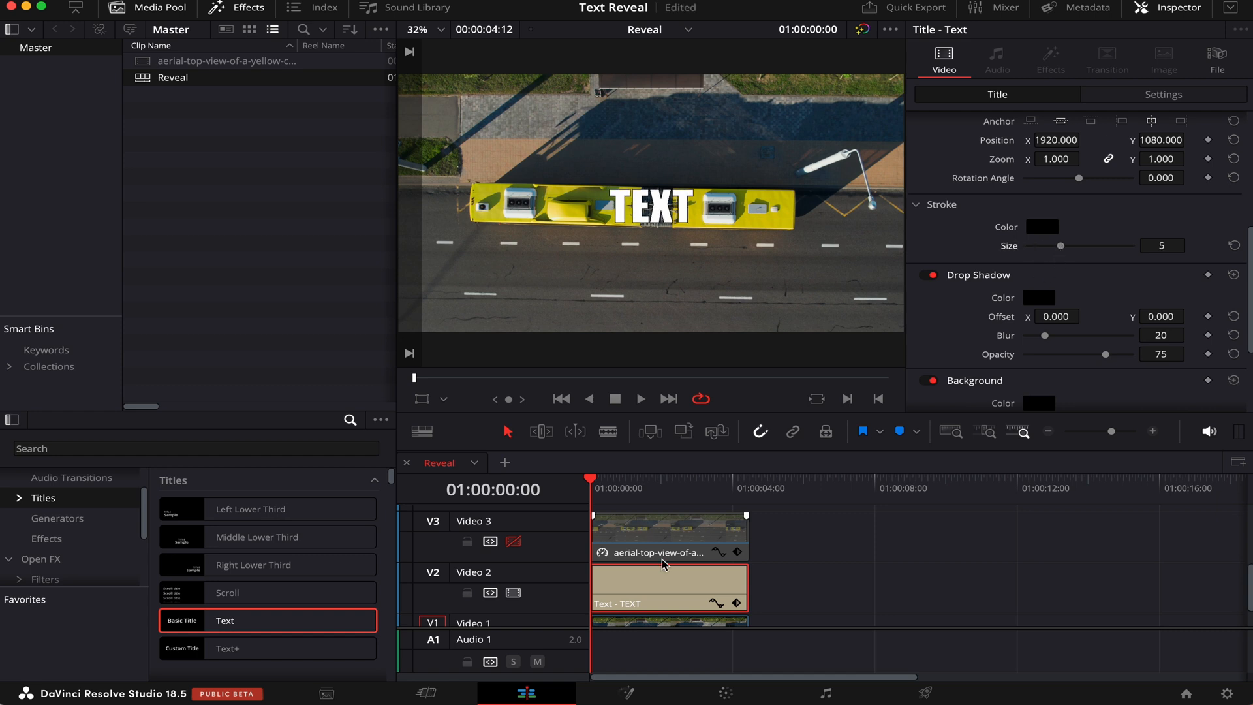
{"action": "left_click", "coordinate": [669, 533]}
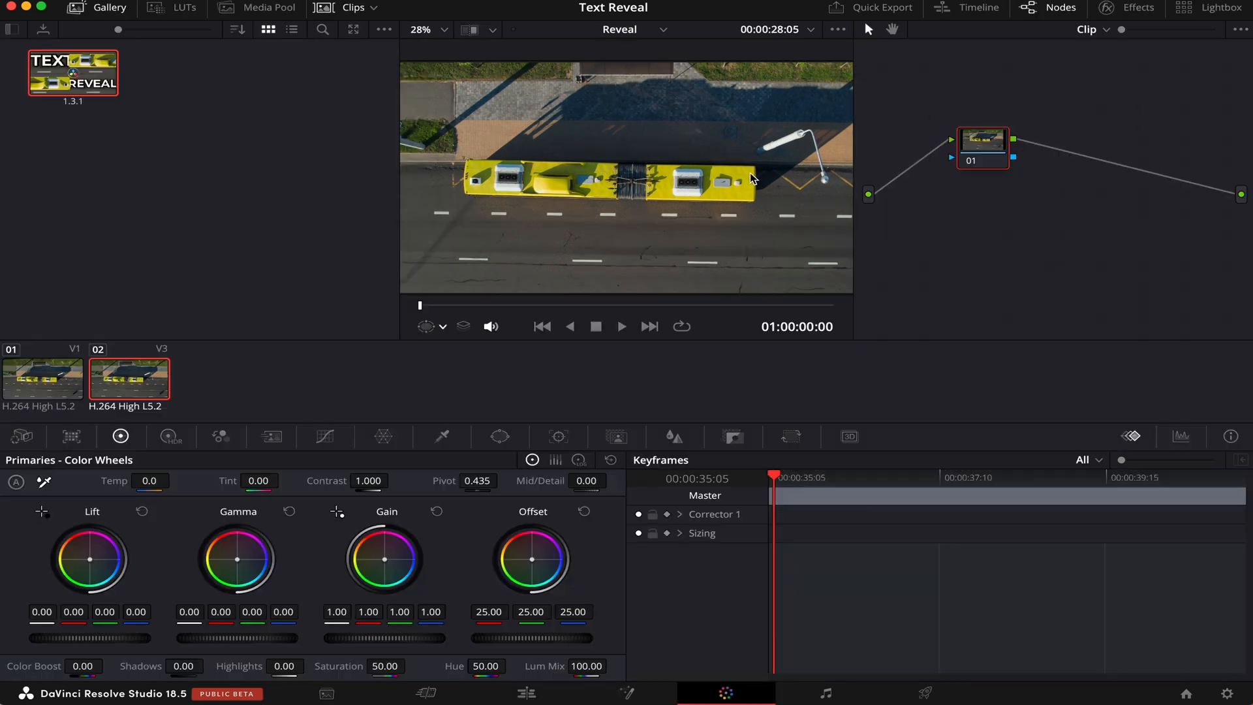
{"action": "mouse_move", "coordinate": [487, 156]}
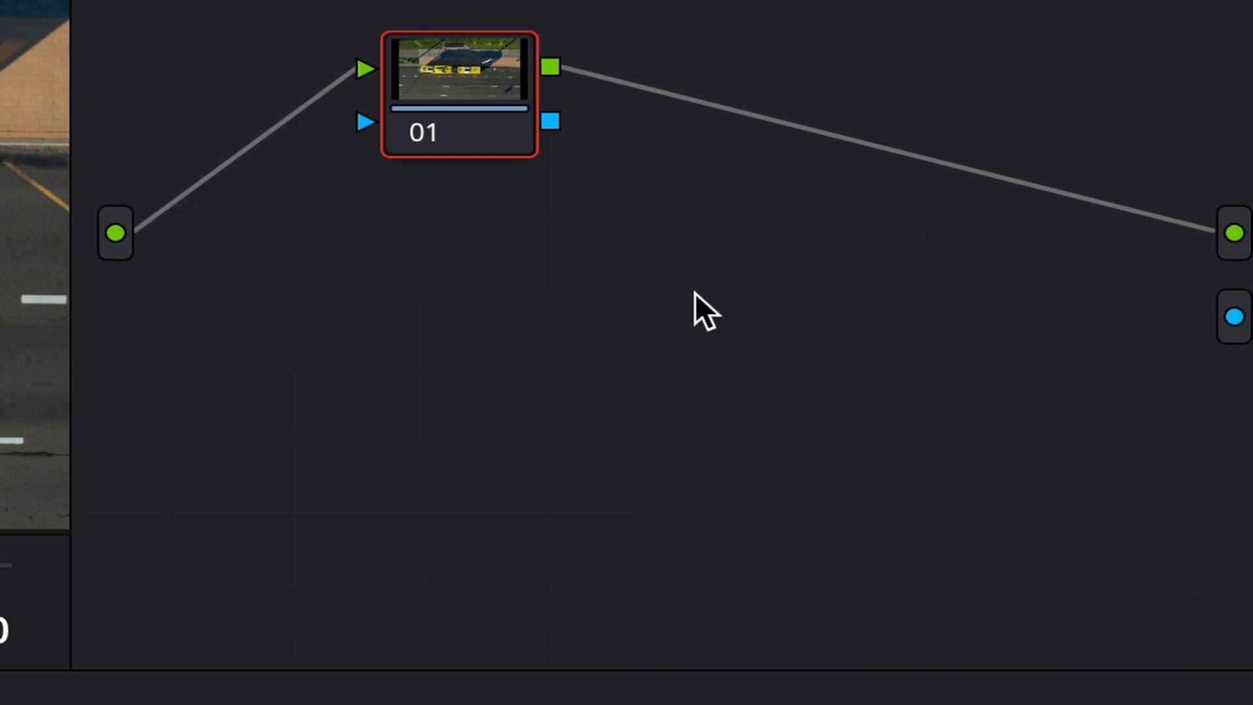
{"action": "mouse_move", "coordinate": [685, 218]}
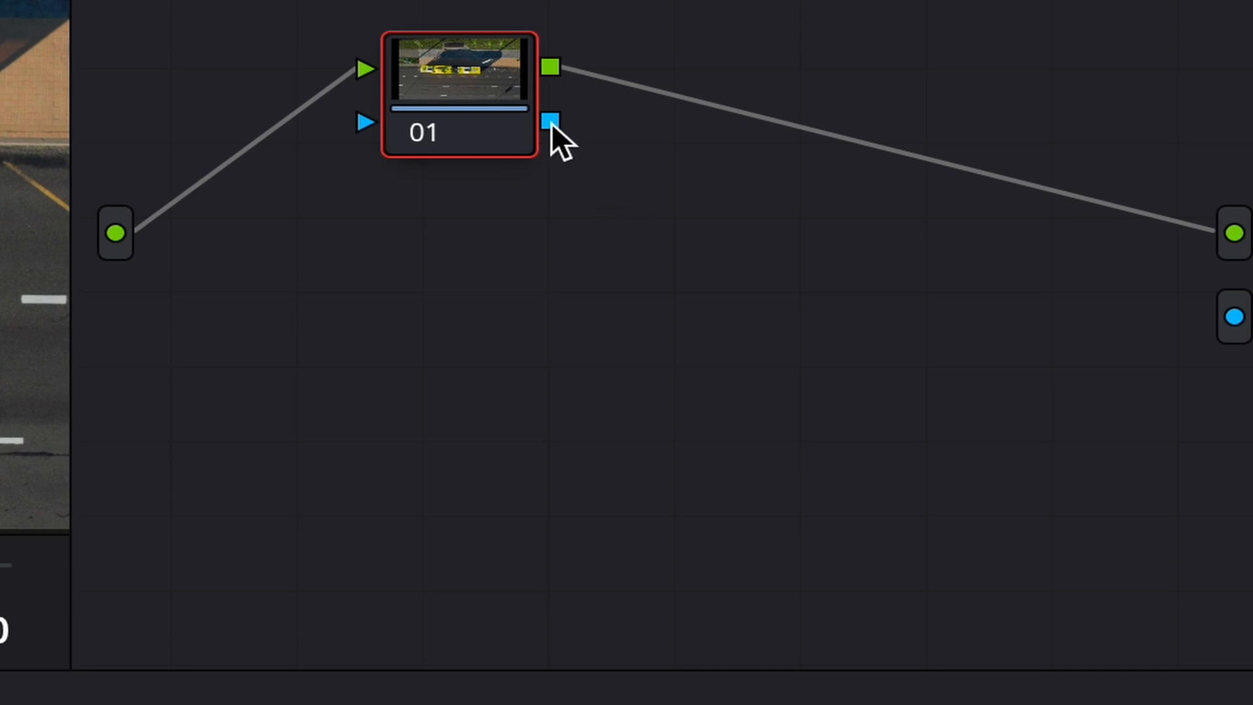
Link node 01's alpha output to the node tree's final alpha output
{"action": "left_click_drag", "start_coordinate": [549, 121], "coordinate": [1238, 310]}
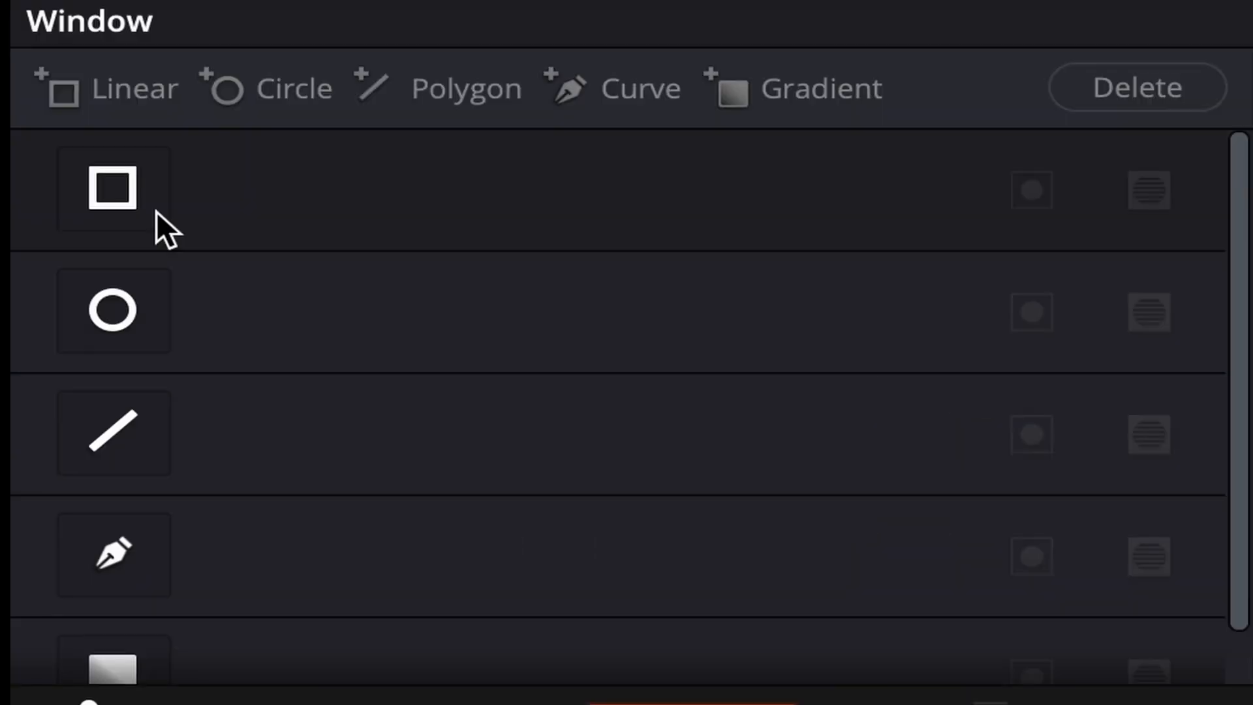
Add a Circle power window to the bus clip's node
{"action": "left_click", "coordinate": [114, 189]}
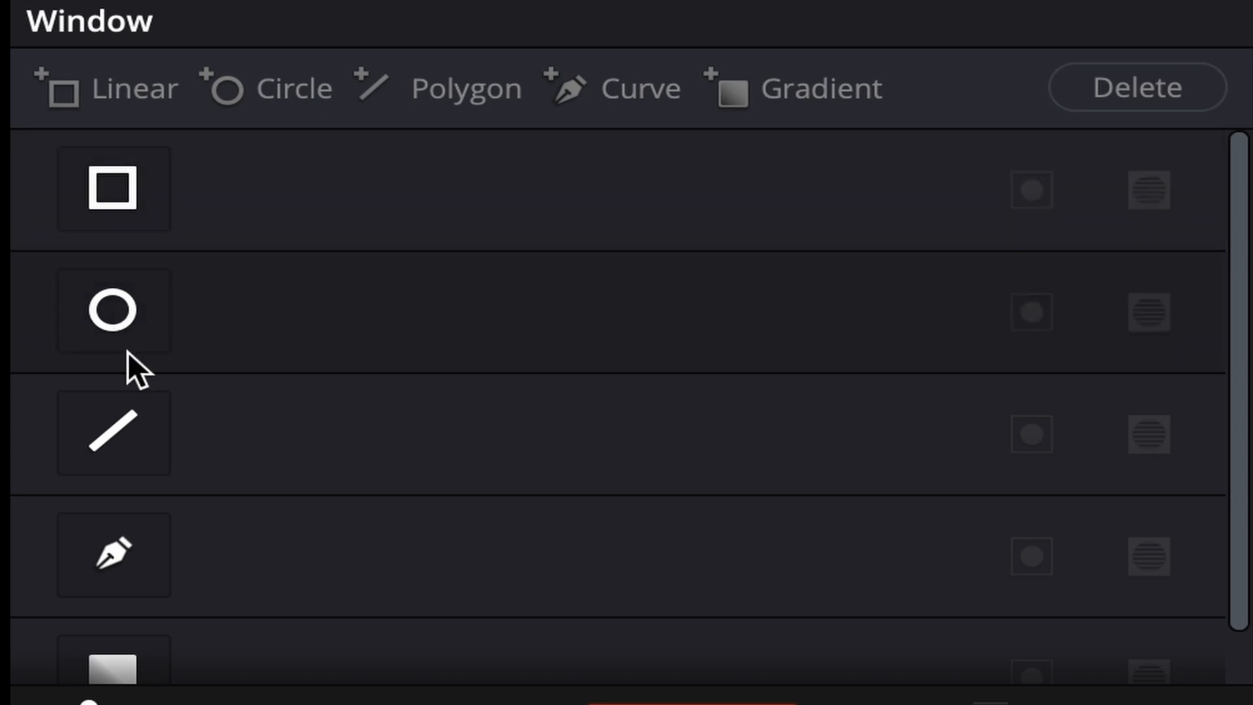
{"action": "left_click", "coordinate": [113, 555]}
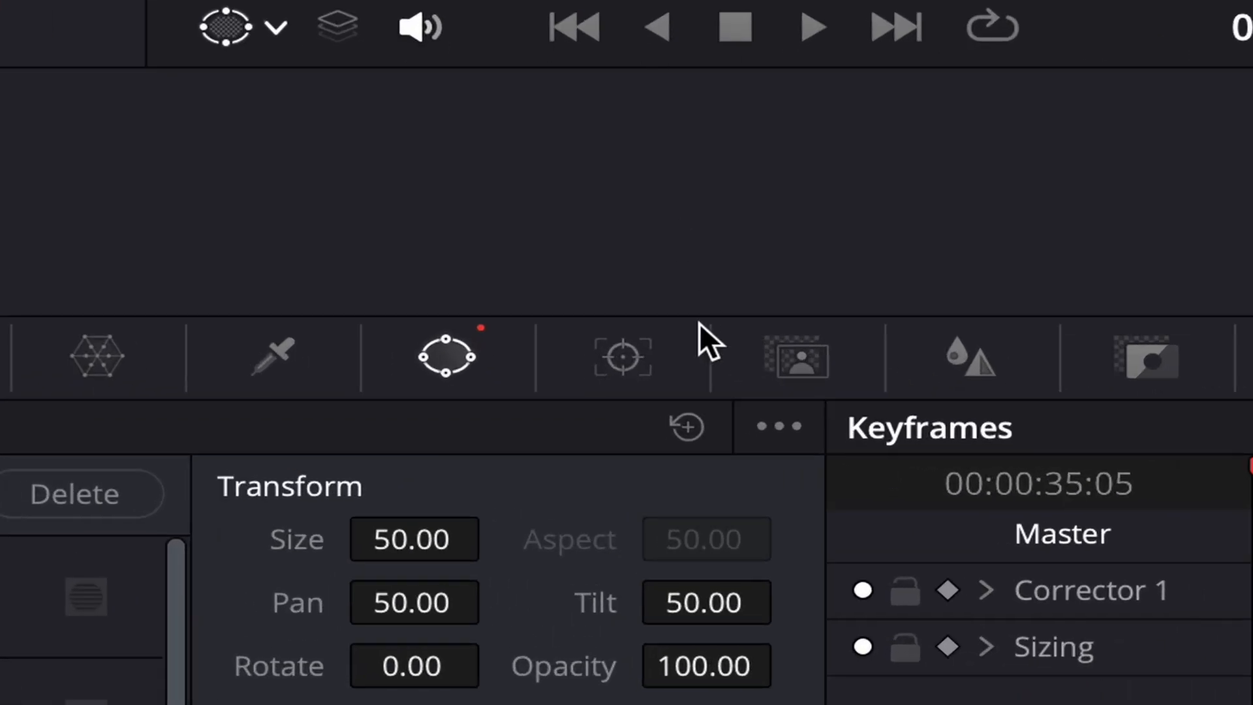
Track the circle window forward along the bus, then return to the Edit page
{"action": "left_click", "coordinate": [624, 357]}
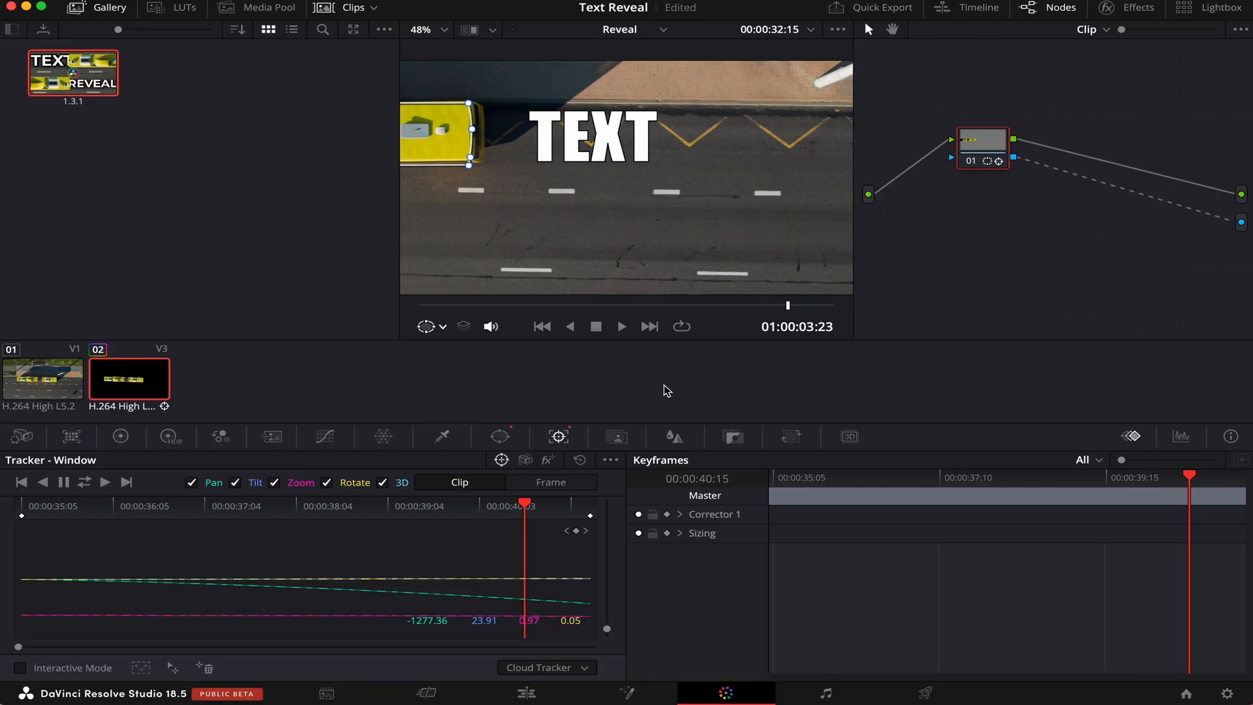
{"action": "left_click", "coordinate": [526, 693]}
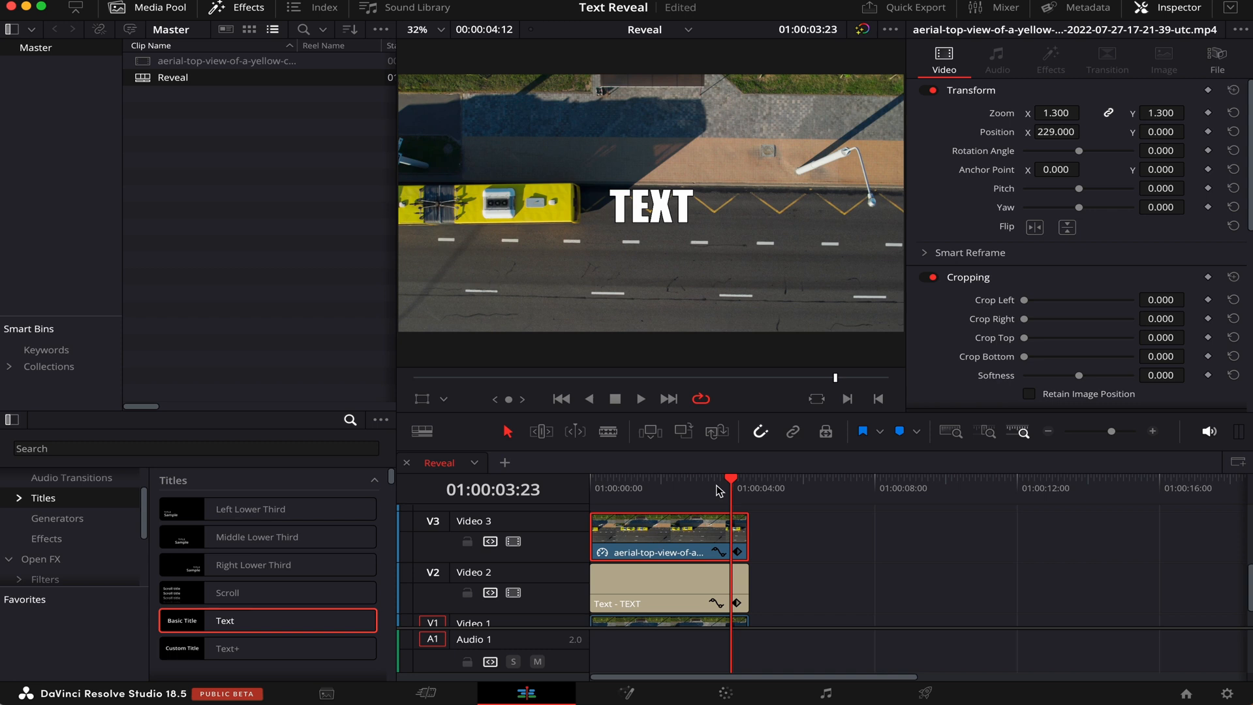